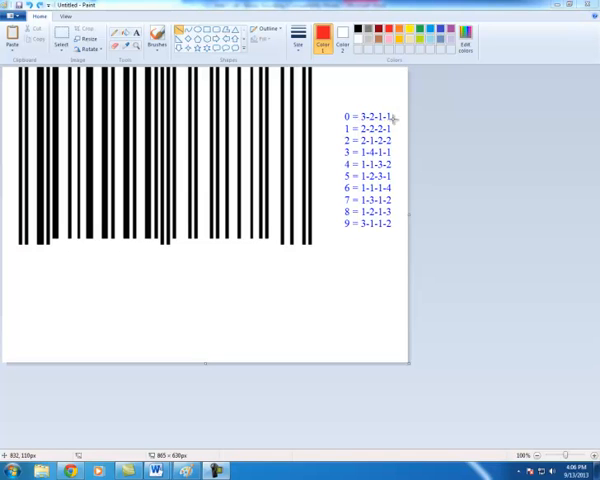
pyautogui.moveTo(388, 224)
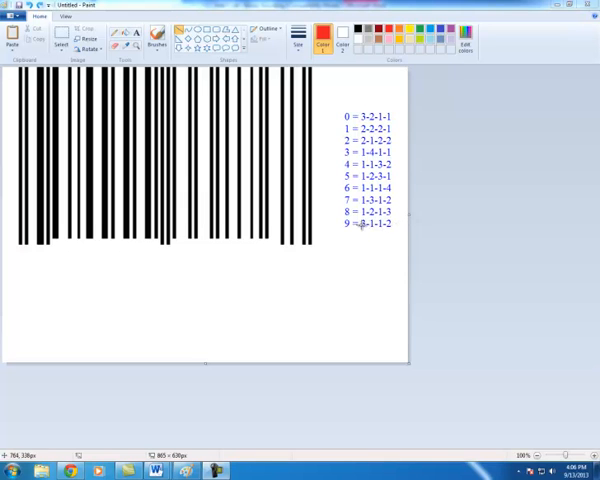
pyautogui.moveTo(356, 228)
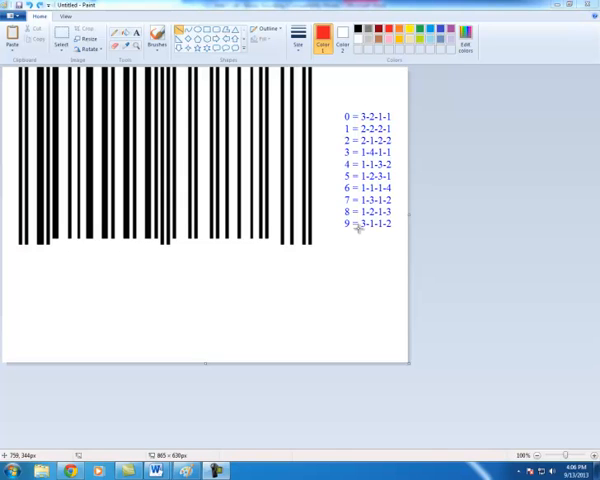
pyautogui.moveTo(292, 156)
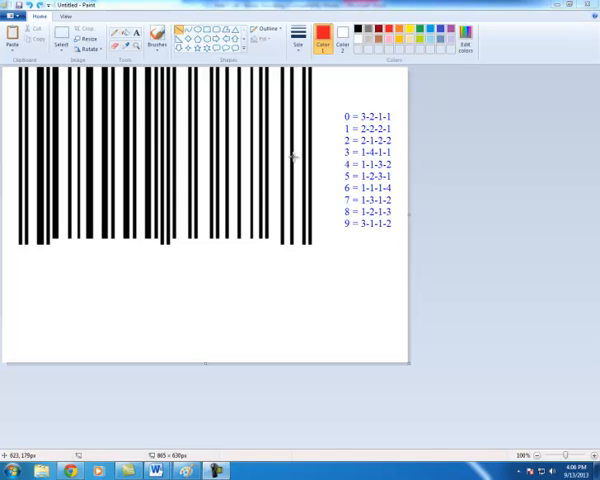
pyautogui.moveTo(300, 136)
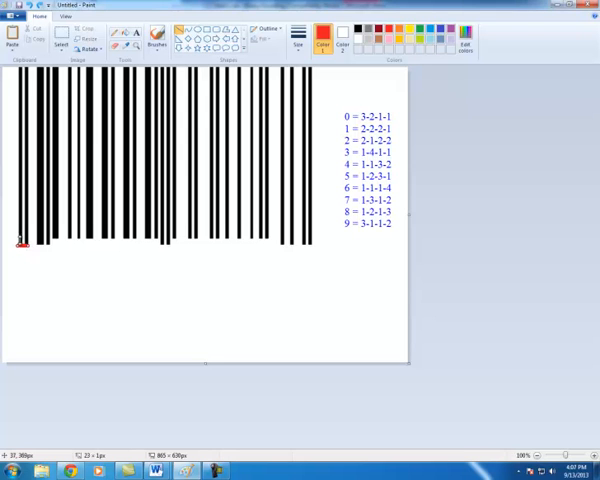
pyautogui.moveTo(134, 248)
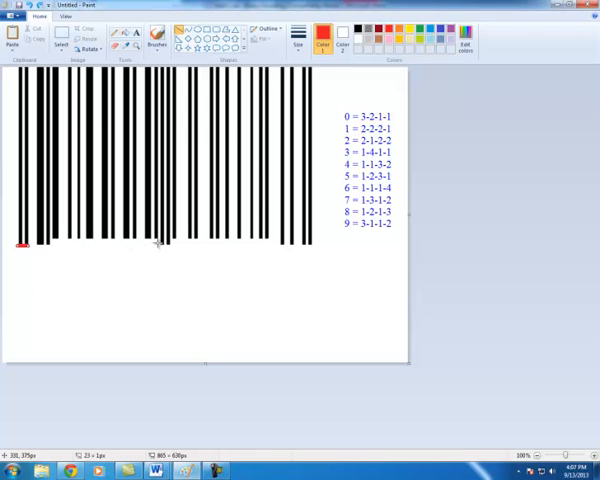
# - Mark the centre guard bars of the barcode with a small red stroke
pyautogui.click(164, 244)
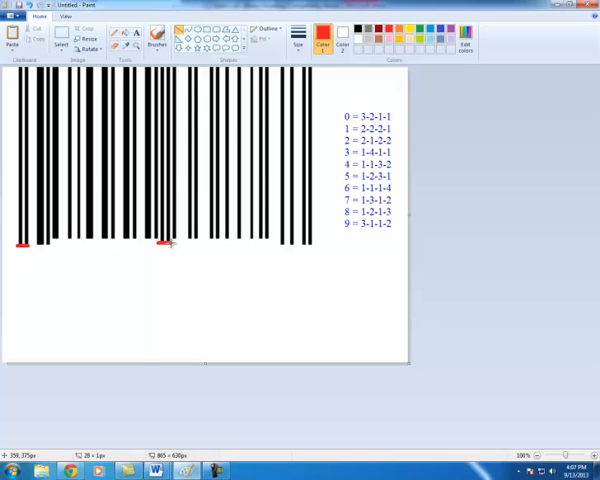
pyautogui.moveTo(180, 258)
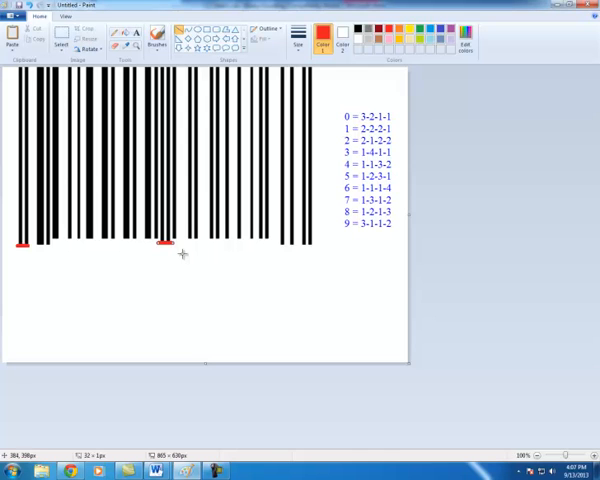
pyautogui.moveTo(302, 246)
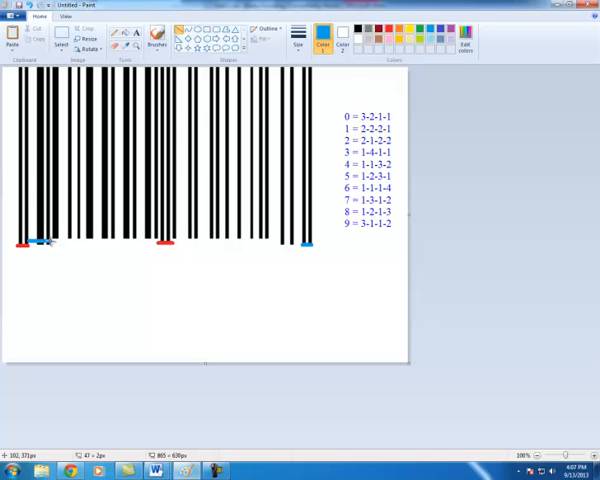
pyautogui.moveTo(64, 252)
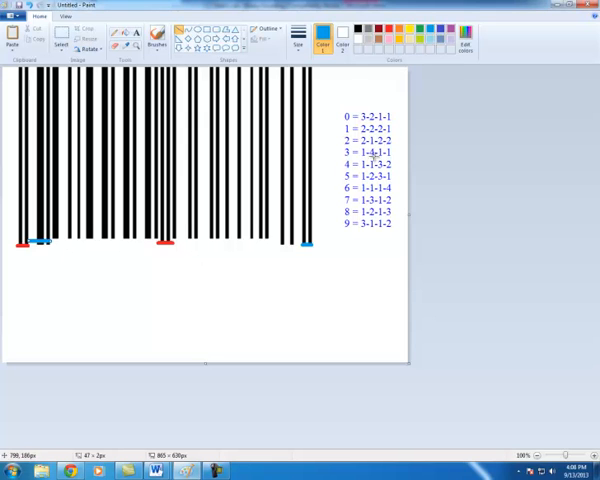
pyautogui.moveTo(380, 188)
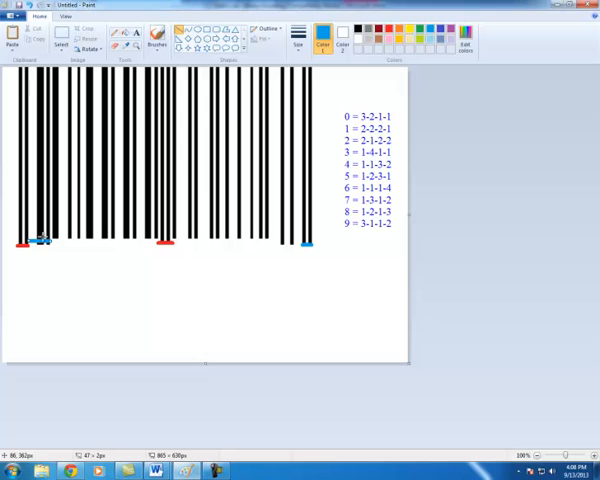
pyautogui.moveTo(40, 244)
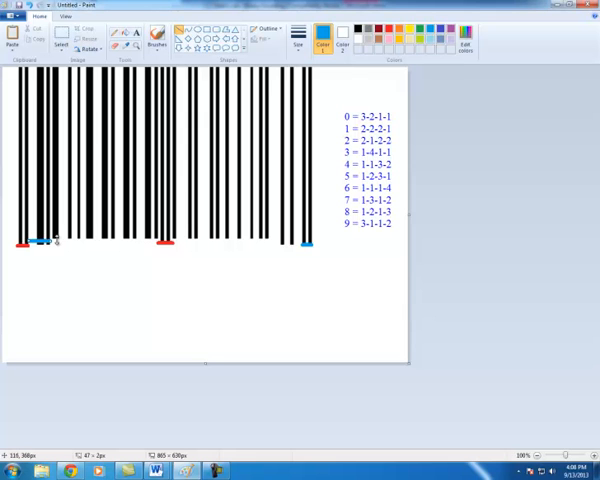
pyautogui.moveTo(72, 244)
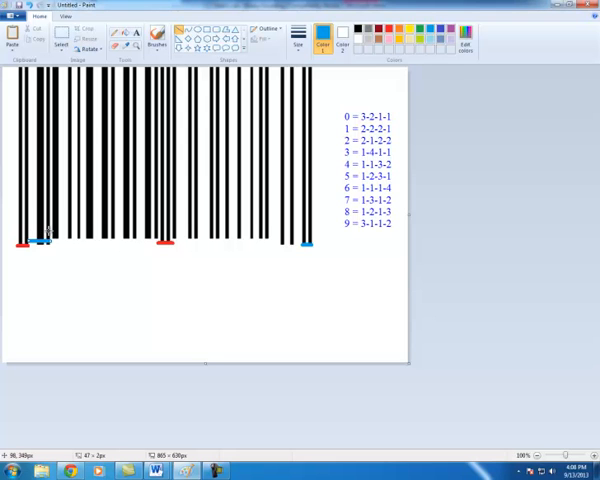
pyautogui.moveTo(384, 116)
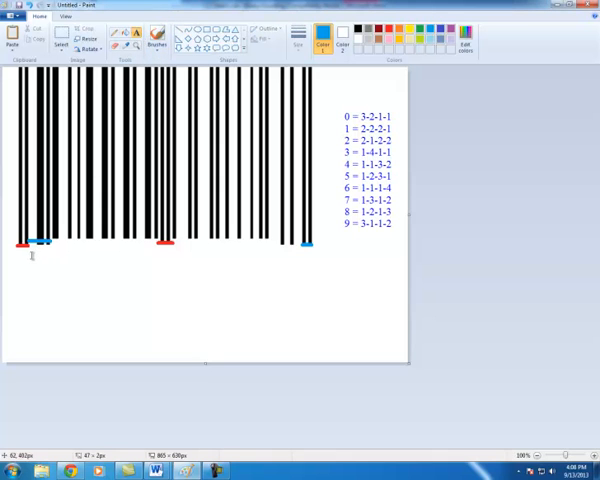
# - Add the decoded digit 0 in a text box below the first blue-marked bar group
pyautogui.moveTo(20, 250); pyautogui.dragTo(164, 268)
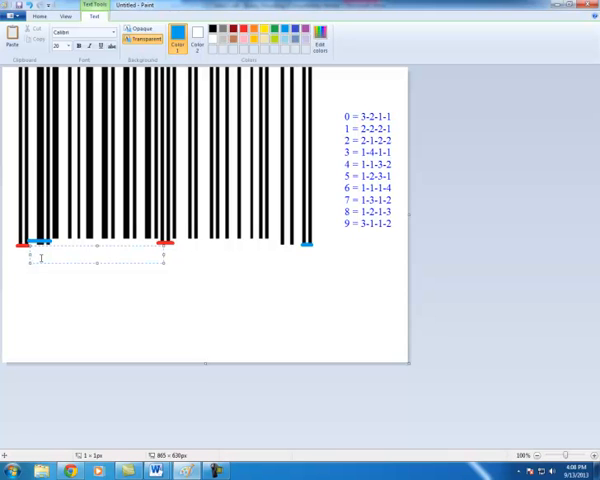
pyautogui.write('0')
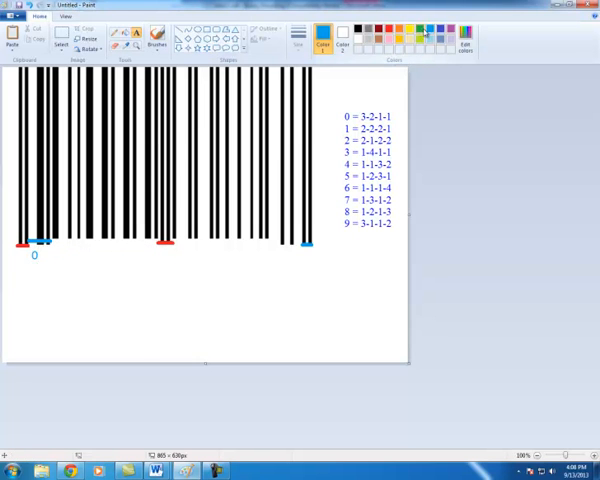
# - Switch the drawing colour to orange for the second digit's bar group
pyautogui.click(398, 32)
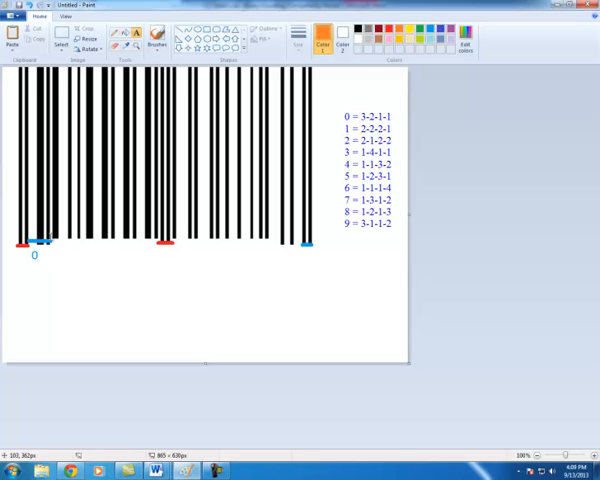
pyautogui.moveTo(192, 62)
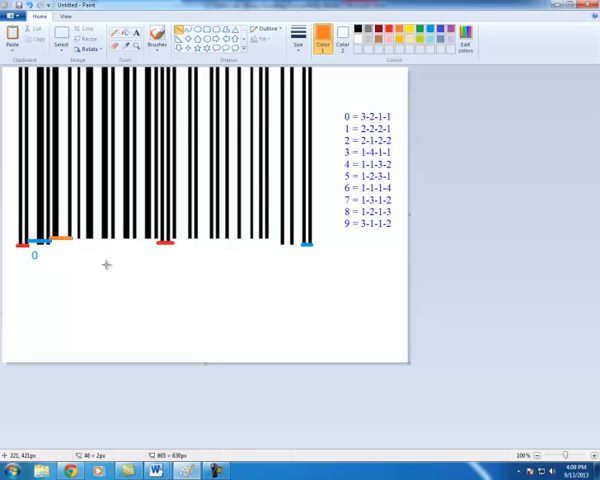
pyautogui.moveTo(100, 264)
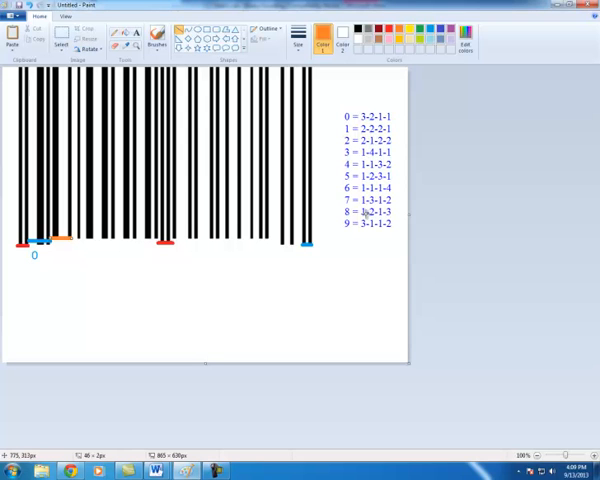
pyautogui.moveTo(368, 176)
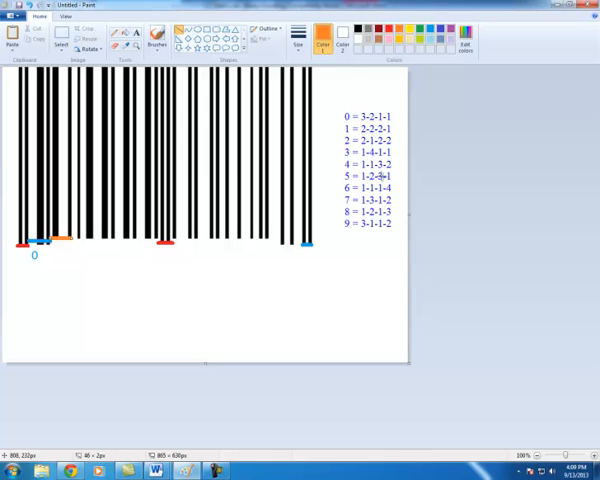
pyautogui.moveTo(228, 226)
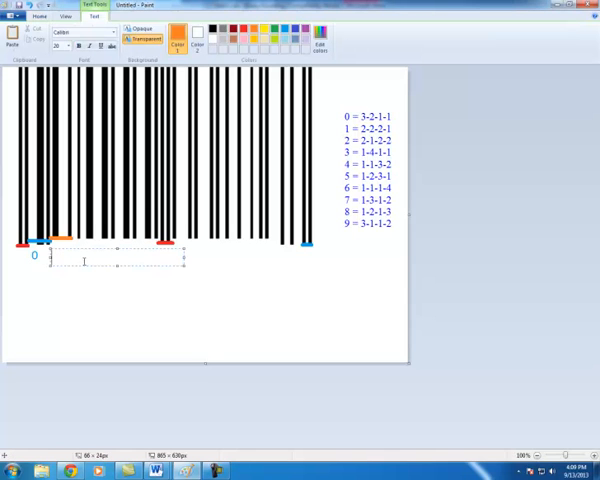
# - Enter the decoded digit 5 in the text box below the orange-marked bars
pyautogui.write('5')
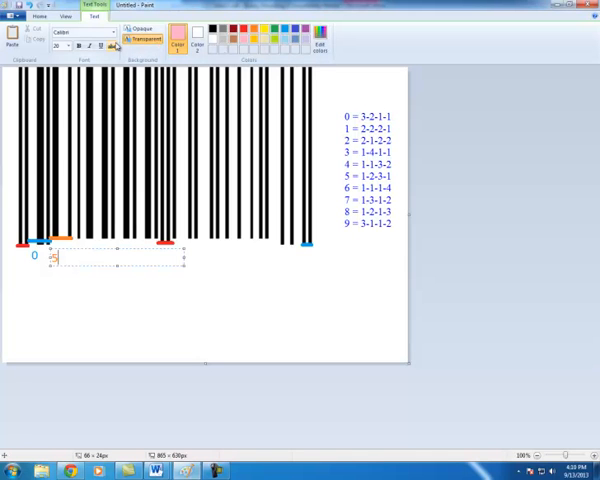
# - Commit the digit 5 onto the image beside the earlier 0
pyautogui.click(40, 16)
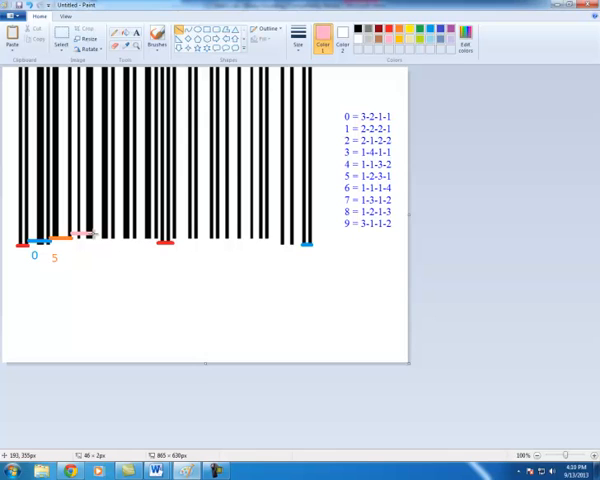
pyautogui.moveTo(118, 268)
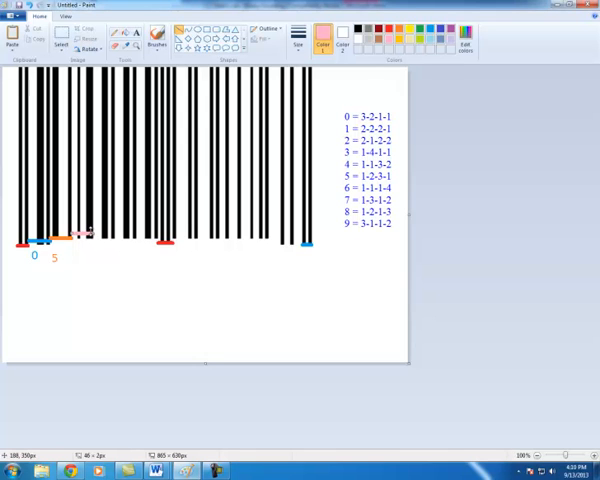
pyautogui.moveTo(232, 204)
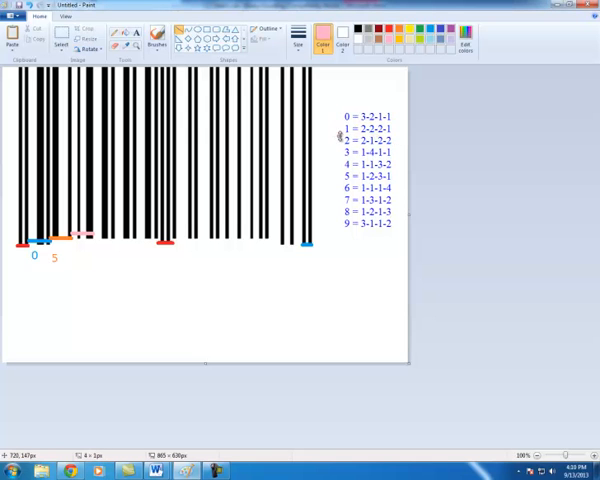
pyautogui.moveTo(344, 148)
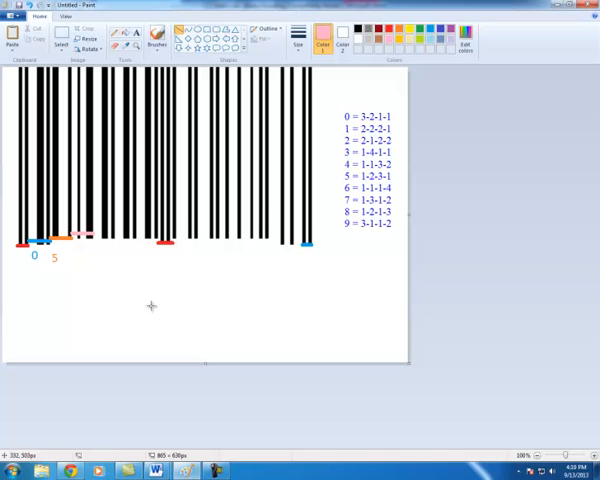
pyautogui.moveTo(132, 90)
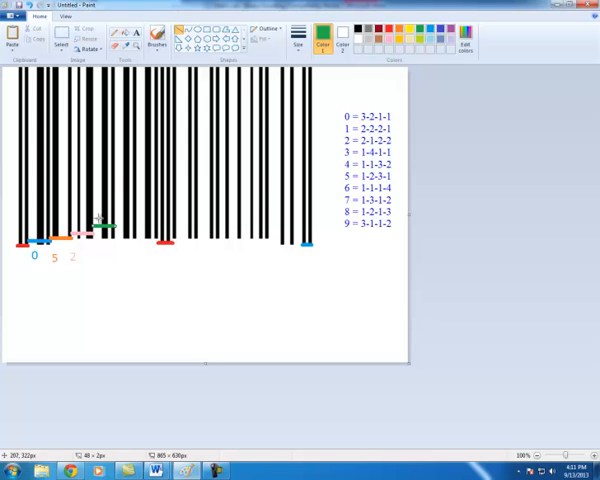
pyautogui.moveTo(108, 218)
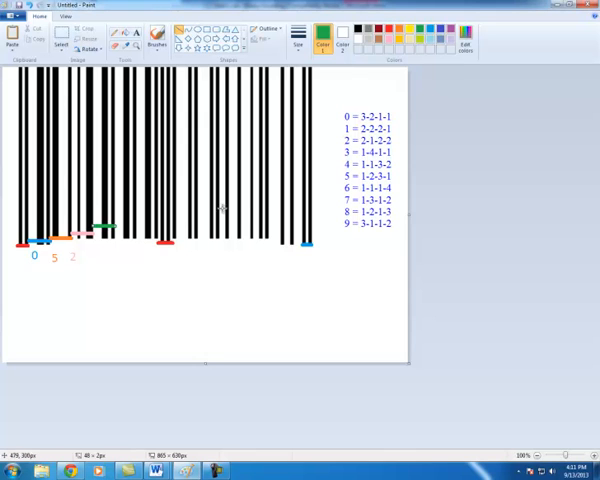
pyautogui.moveTo(396, 120)
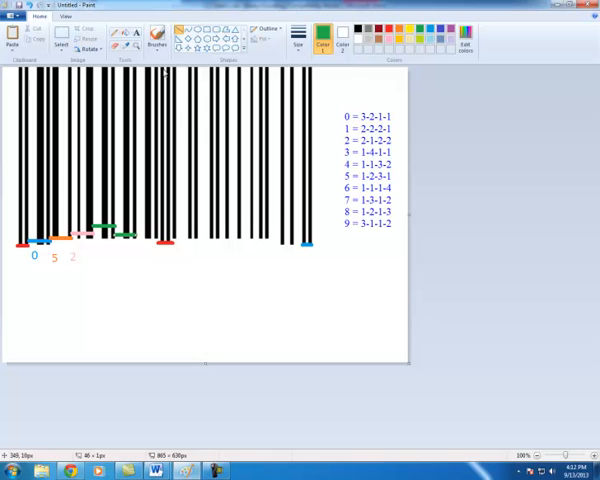
pyautogui.moveTo(136, 220)
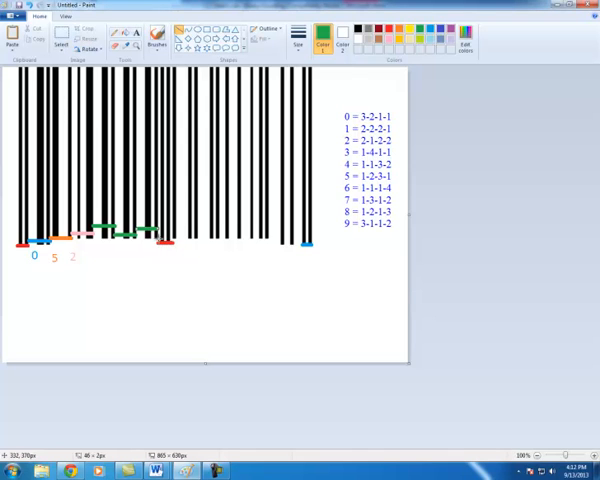
pyautogui.moveTo(166, 256)
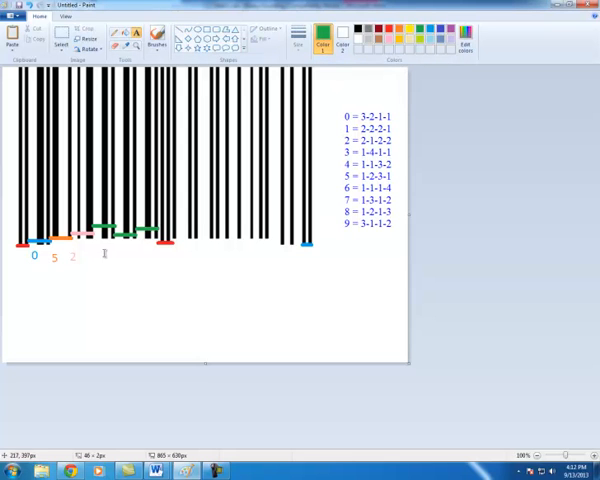
# - Add the decoded digits 0100 in a text box below the green-marked bar groups
pyautogui.moveTo(90, 250); pyautogui.dragTo(156, 268)
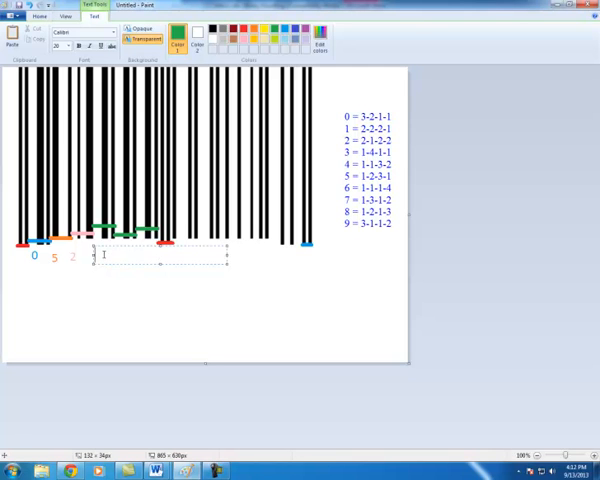
pyautogui.write('01')
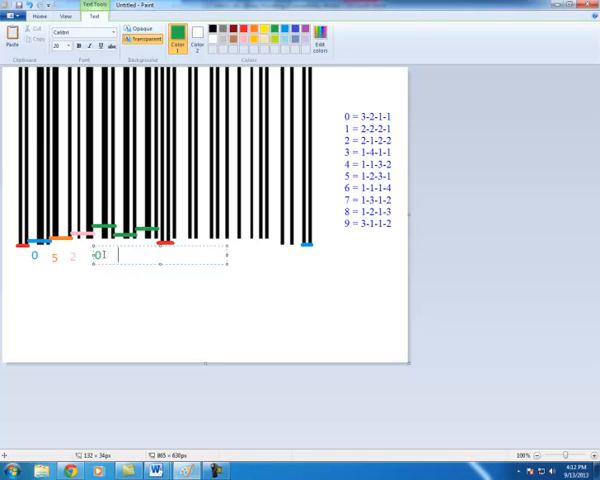
pyautogui.write('0')
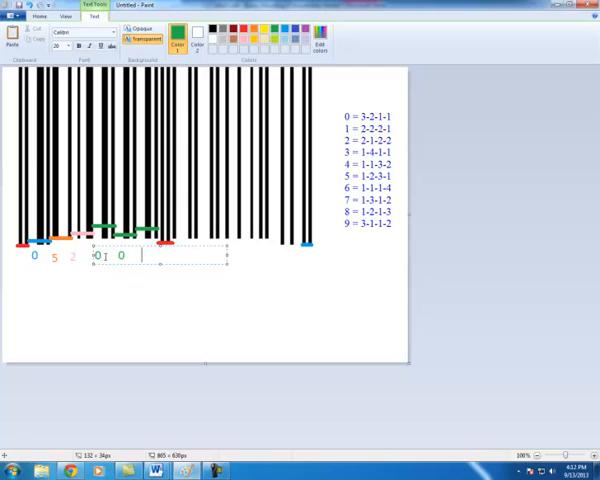
pyautogui.write('0')
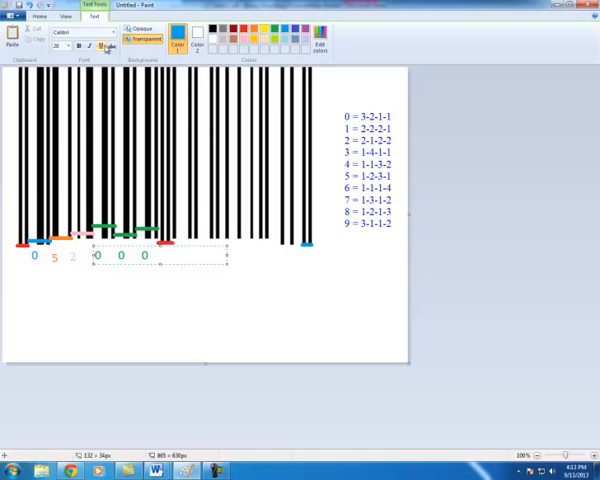
# - Commit the typed zeros and mark out a digit box below the next blue-marked group
pyautogui.click(36, 16)
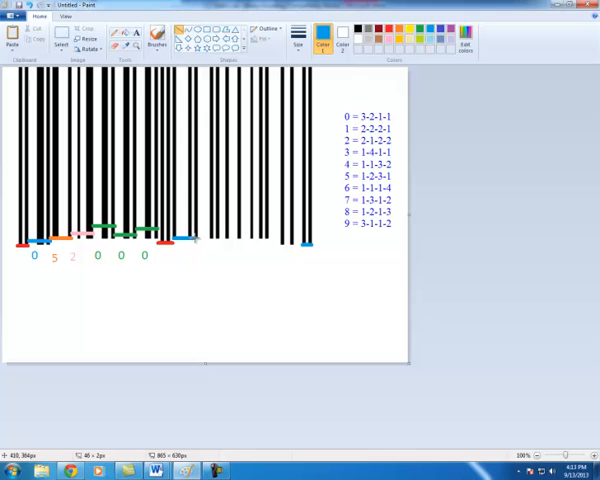
pyautogui.moveTo(198, 276)
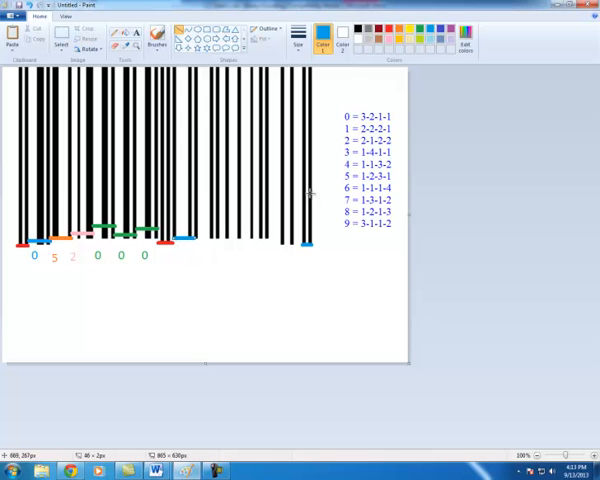
pyautogui.moveTo(392, 150)
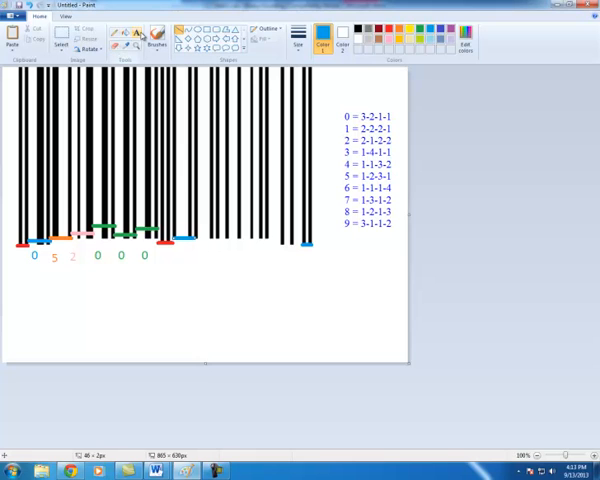
pyautogui.moveTo(178, 250); pyautogui.dragTo(224, 264)
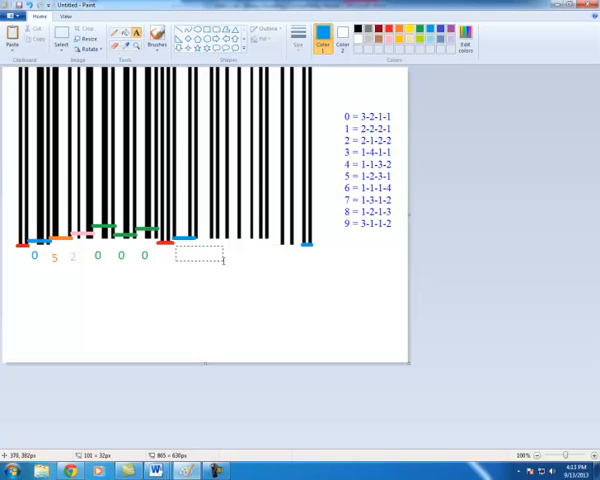